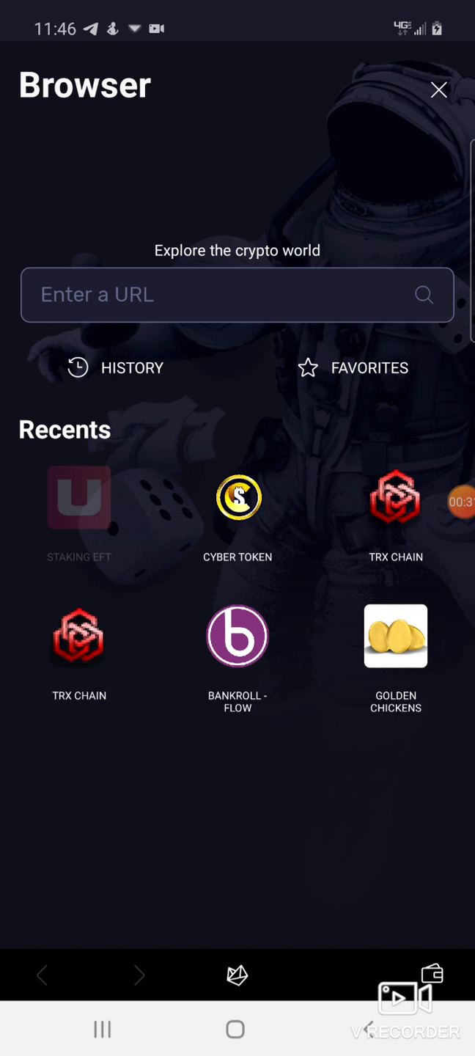
Load the STAKING EFT site (uswap.me/eft) from the browser's Recents.
left_click(79, 510)
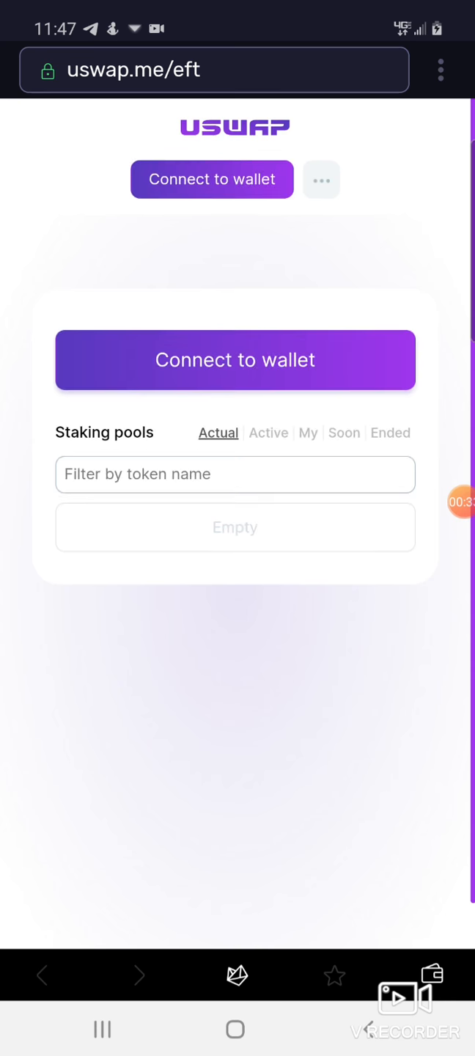
Connect the wallet and scroll the EFT/WBTT pool to Personal info with liquidity and pending claim.
left_click(234, 361)
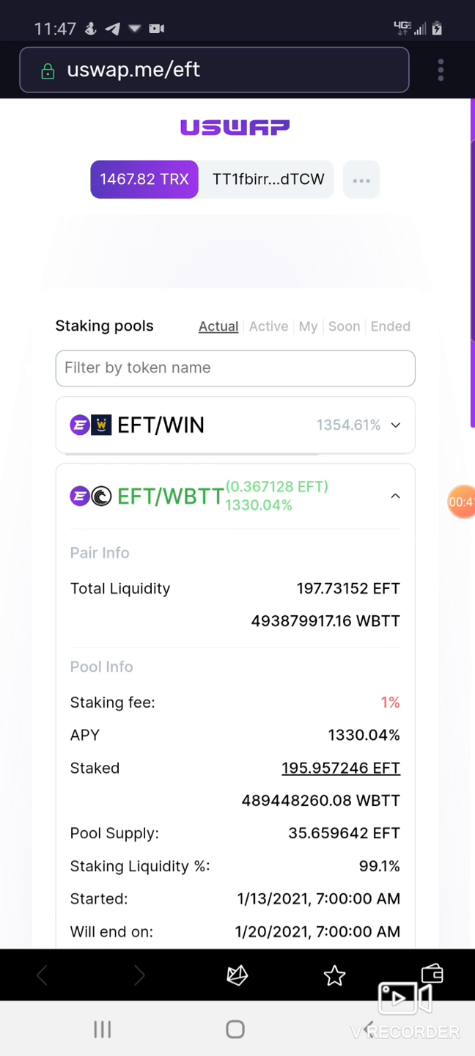
scroll("down", 3)
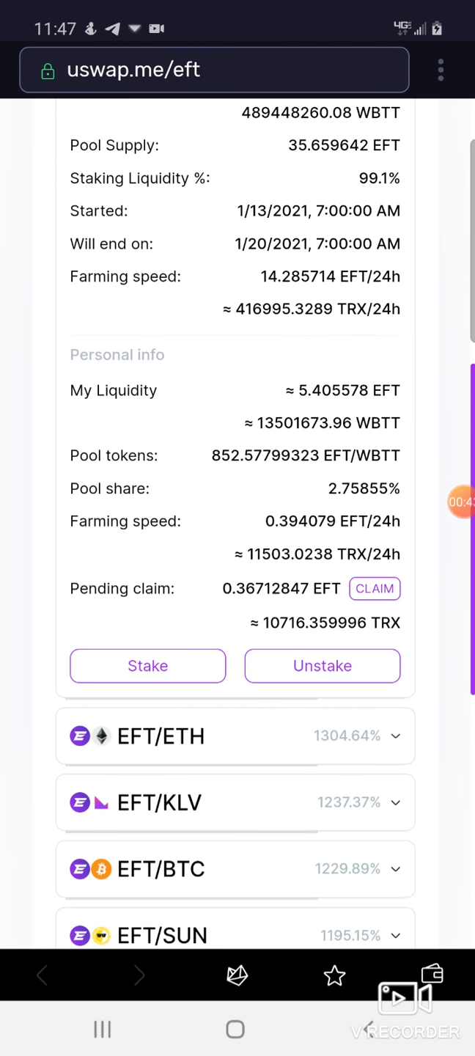
scroll("down", 3)
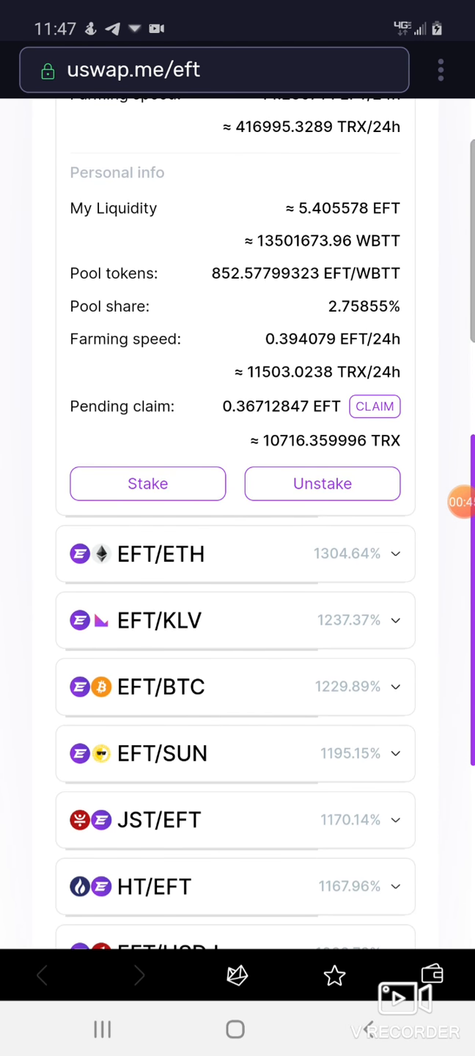